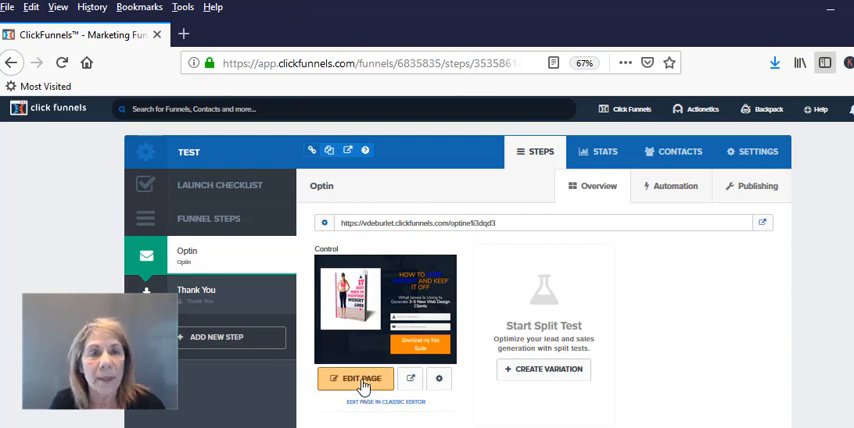
Step: Open the Optin step's weight-loss squeeze page in the page editor
left_click(356, 378)
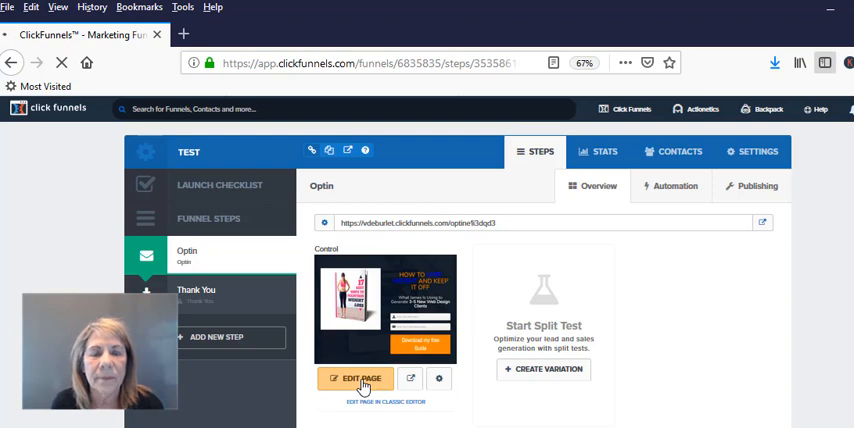
left_click(356, 378)
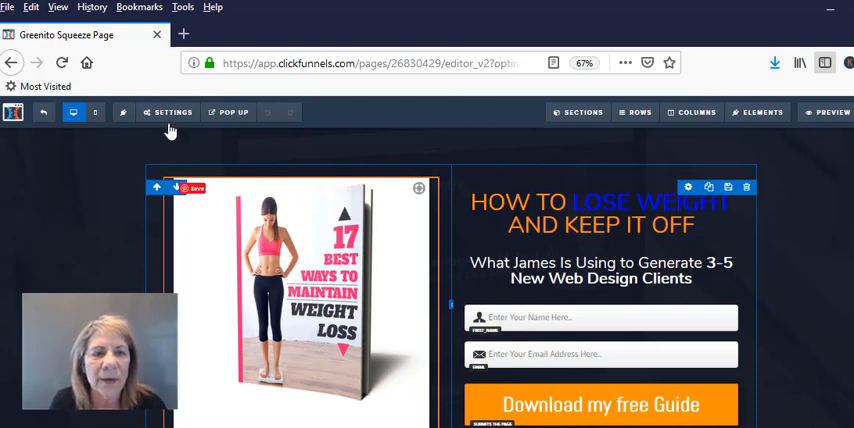
Step: Bring up the squeeze page's SEO Meta Data settings from the editor Settings menu
left_click(172, 112)
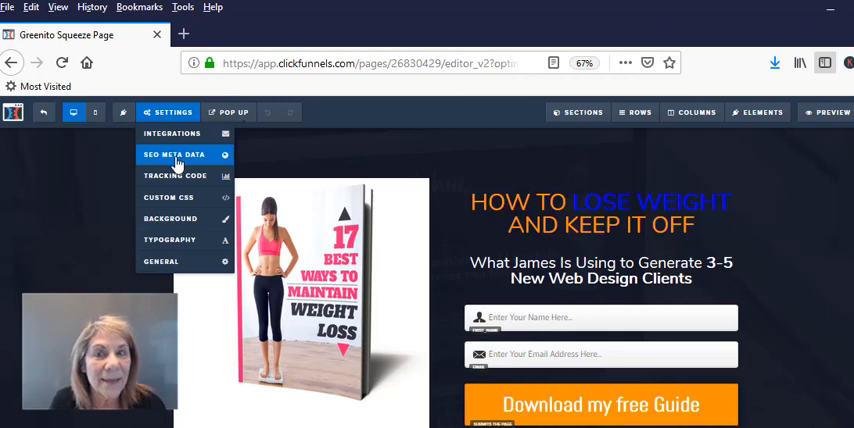
left_click(174, 154)
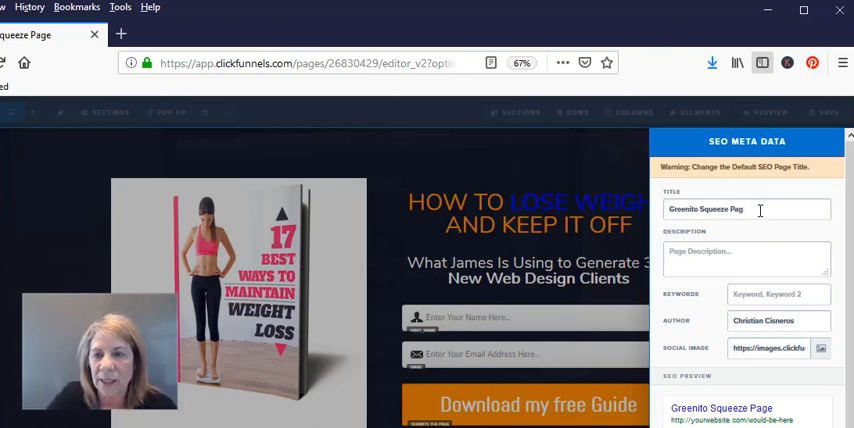
Step: Set the SEO title to 'Vanessa' and the description to 'A page to help lose weight'
left_click(744, 208)
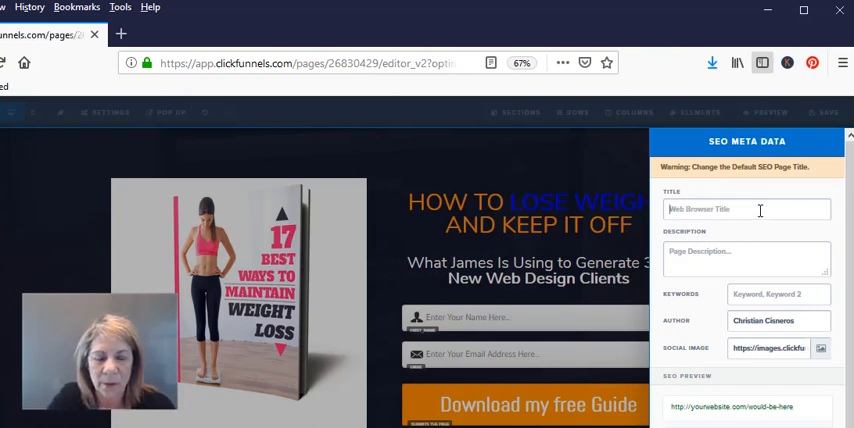
type("Vanessa Page")
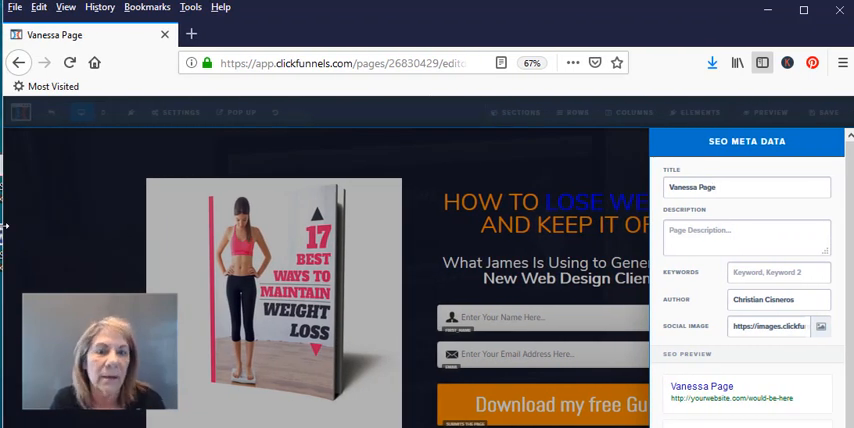
left_click(748, 188)
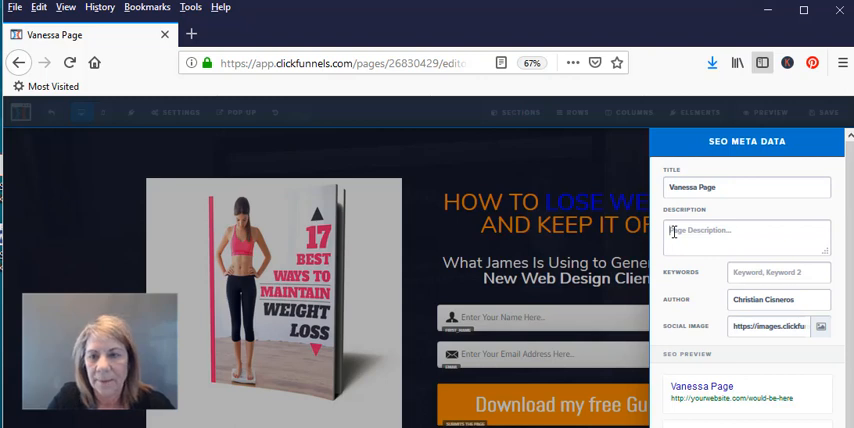
type("A page to help")
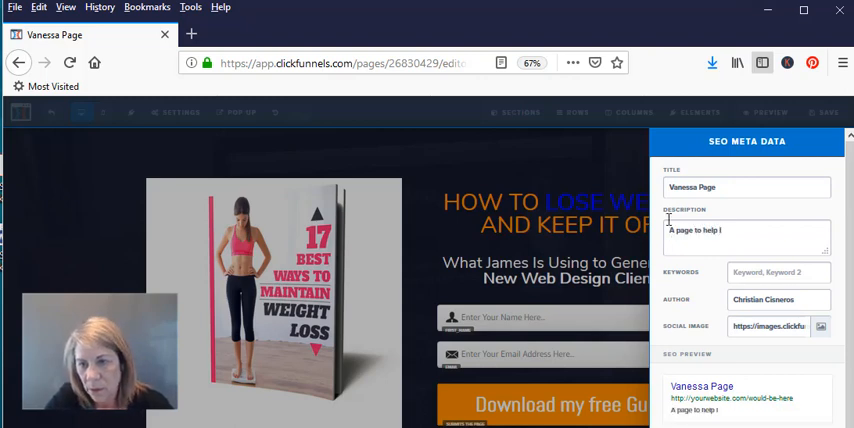
type("lose weight")
left_click(780, 298)
type("Your name")
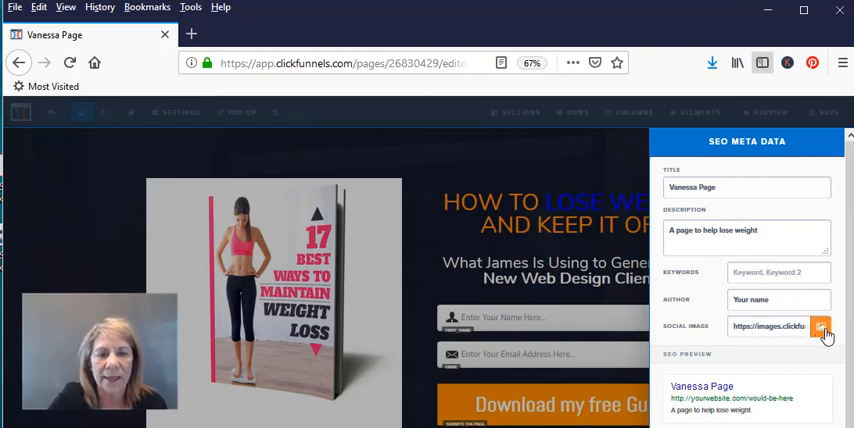
left_click(820, 328)
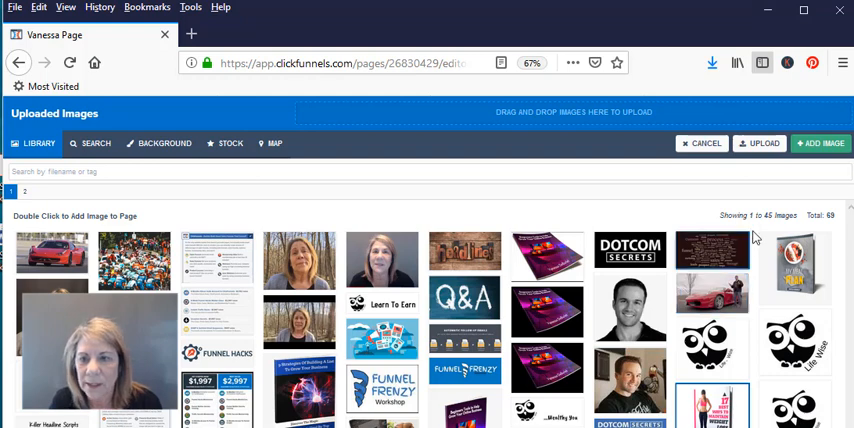
left_click(712, 404)
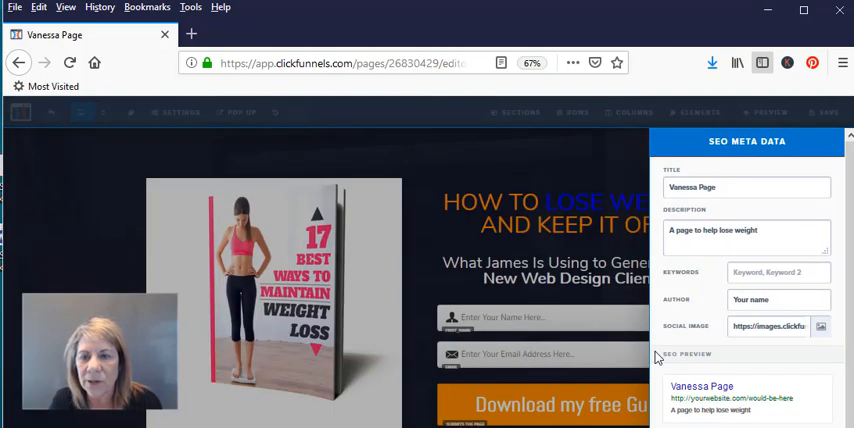
scroll("down", 3)
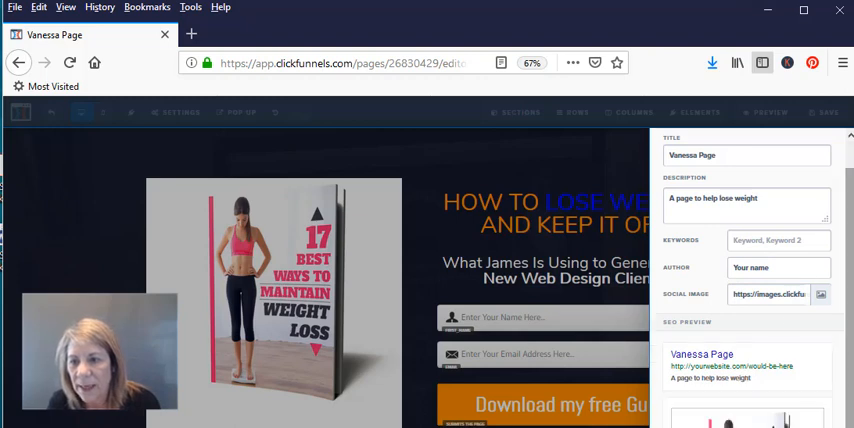
scroll("down", 3)
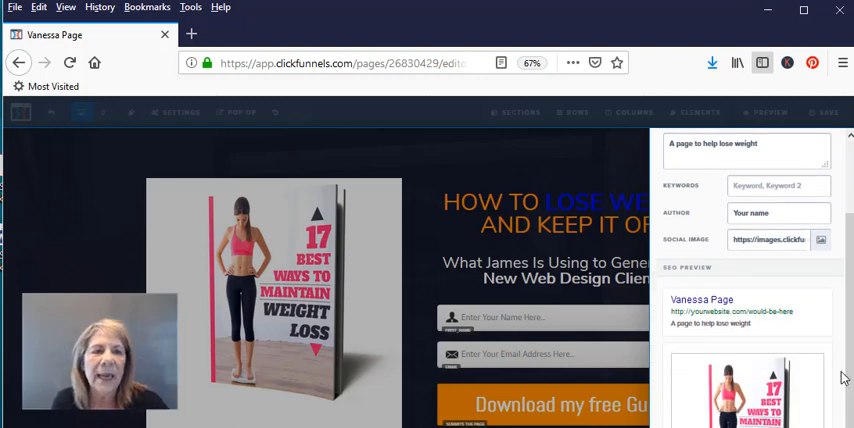
mouse_move(764, 332)
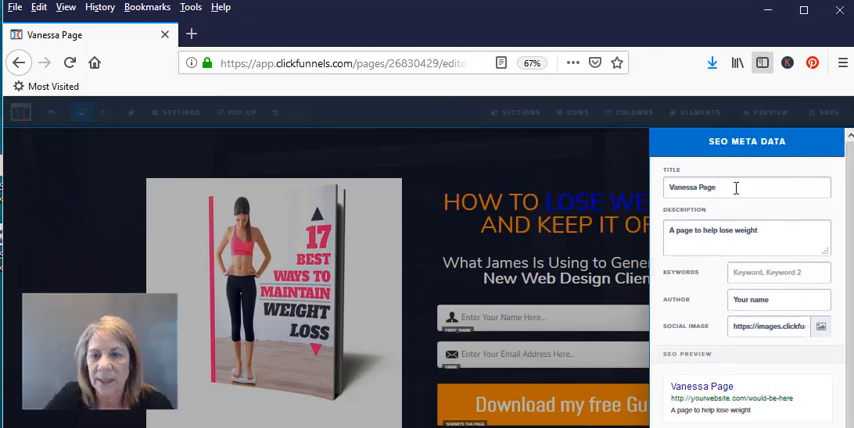
Step: Change the SEO title to 'Lose Weight' and save the page
type("H")
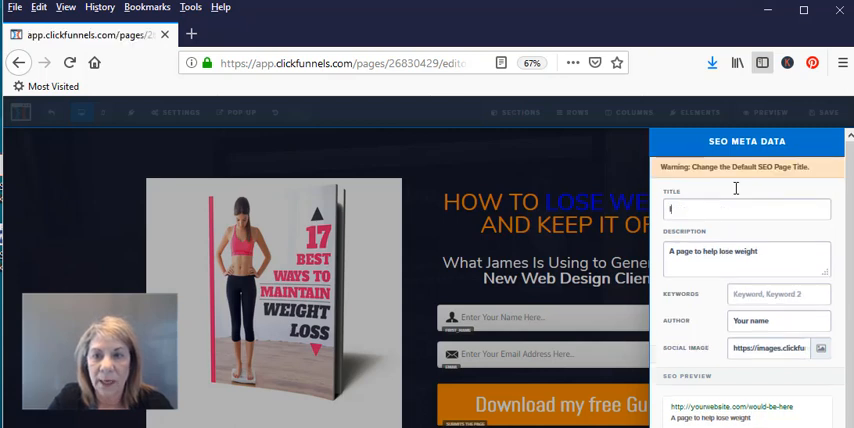
type("lse wei")
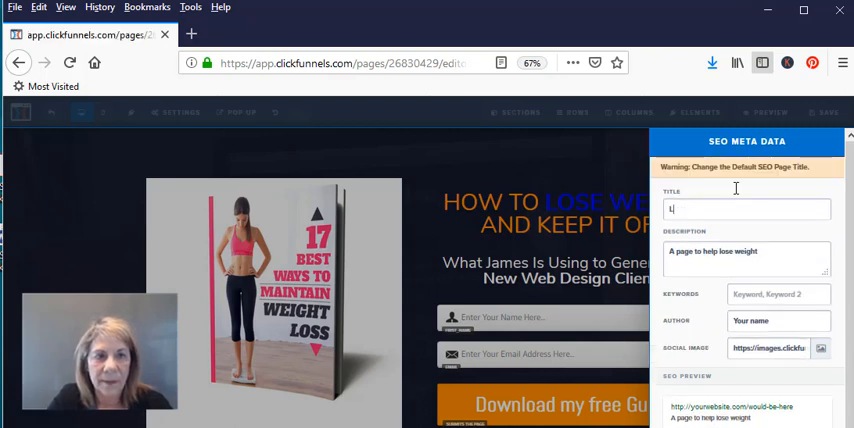
type("Lose Weight")
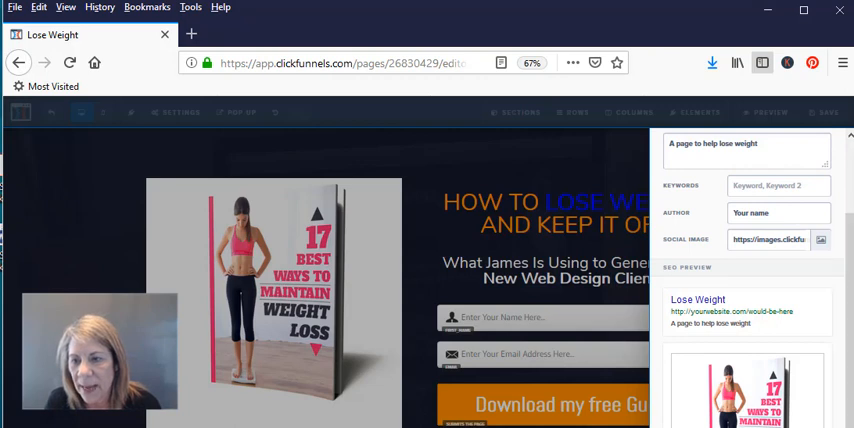
mouse_move(512, 160)
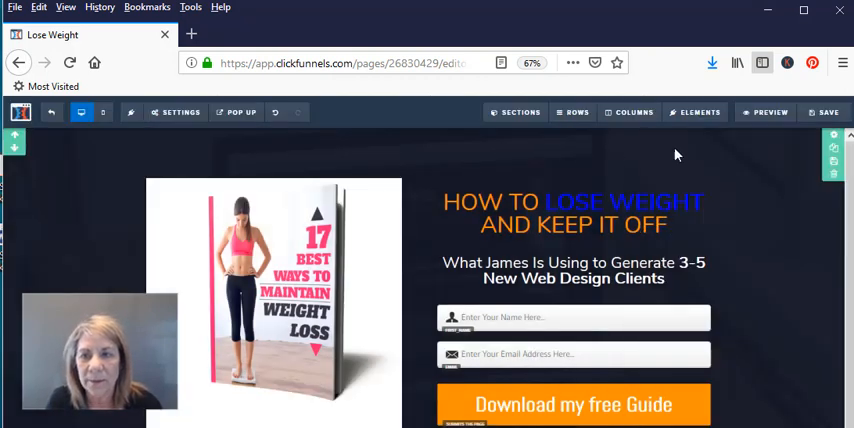
left_click(826, 112)
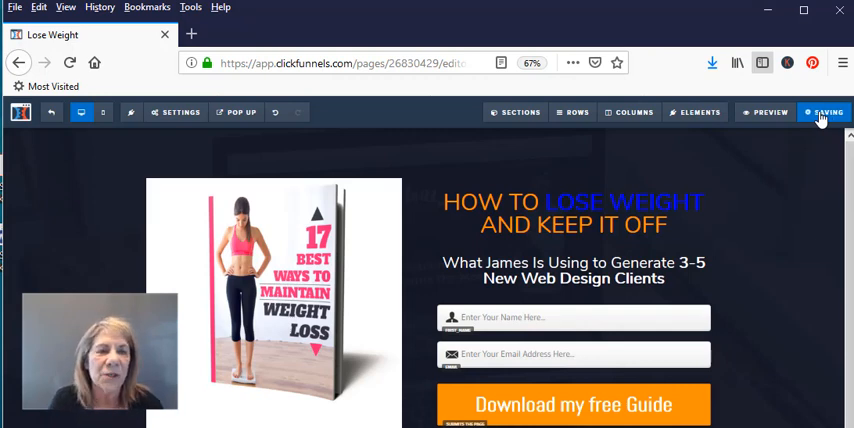